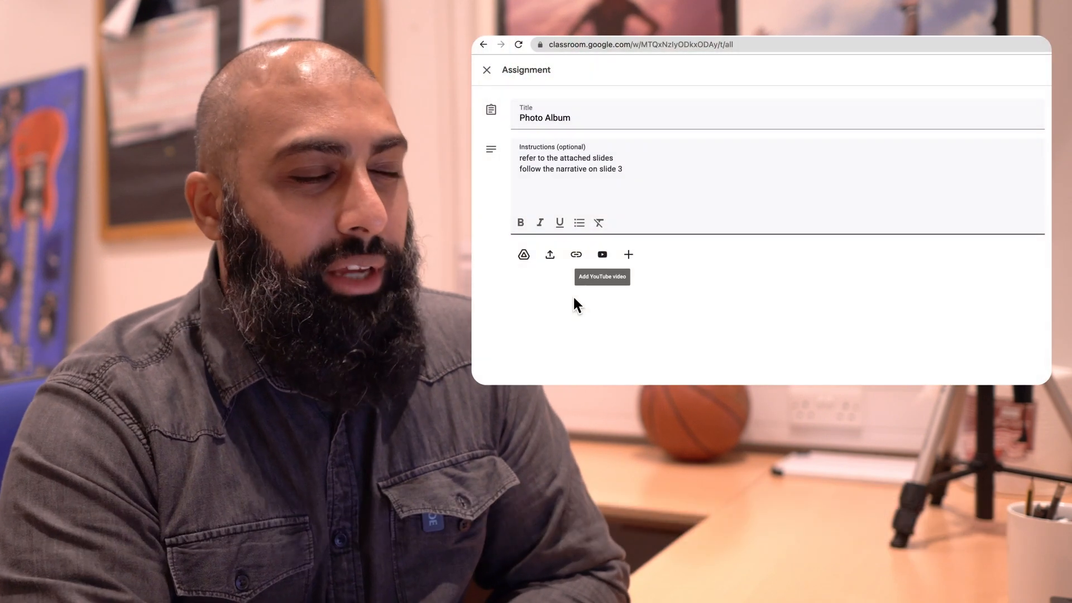
Attach the Teacher Resource photo album presentation from Drive and choose how students receive it.
click(524, 255)
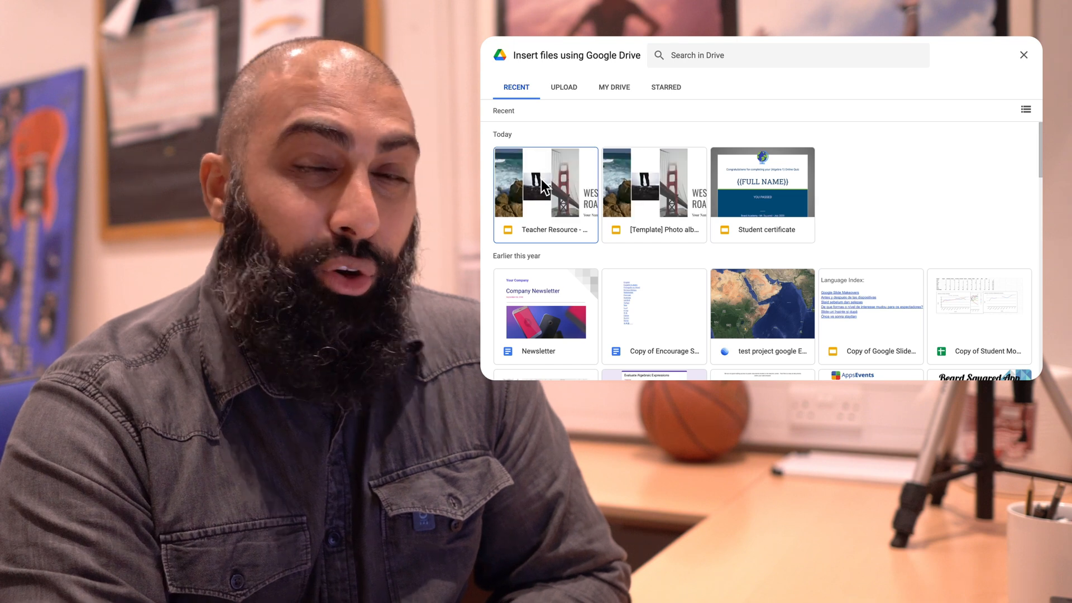
click(545, 182)
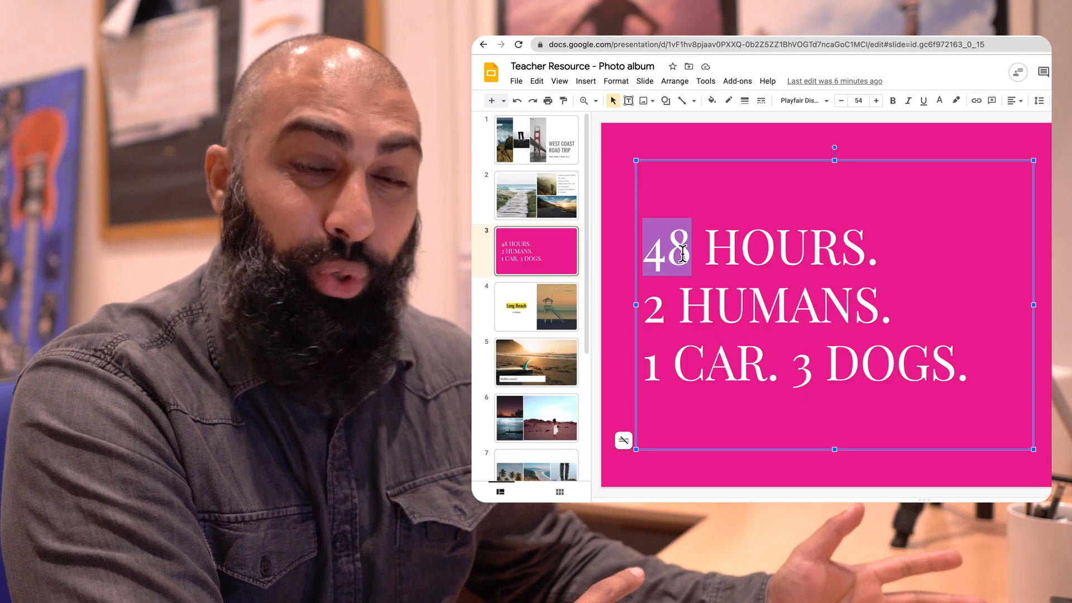
text(72)
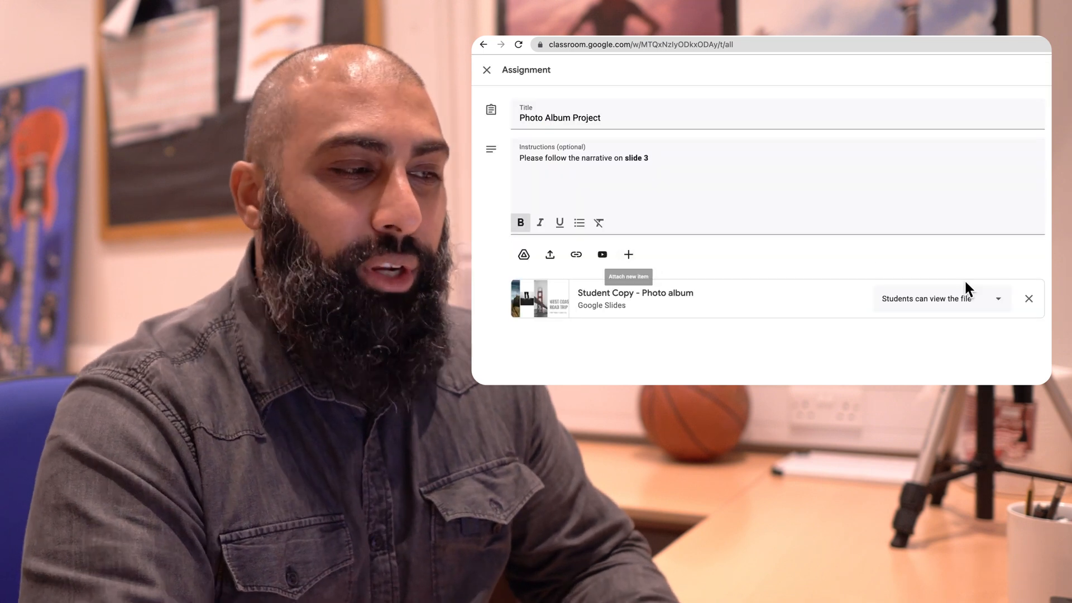
click(940, 298)
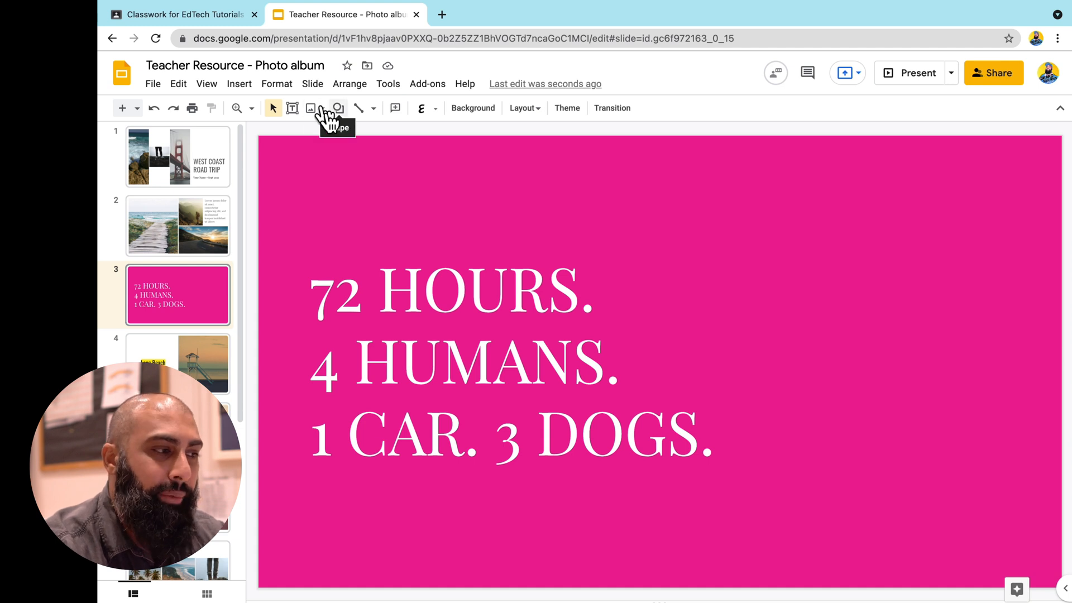
mouse_move(169, 101)
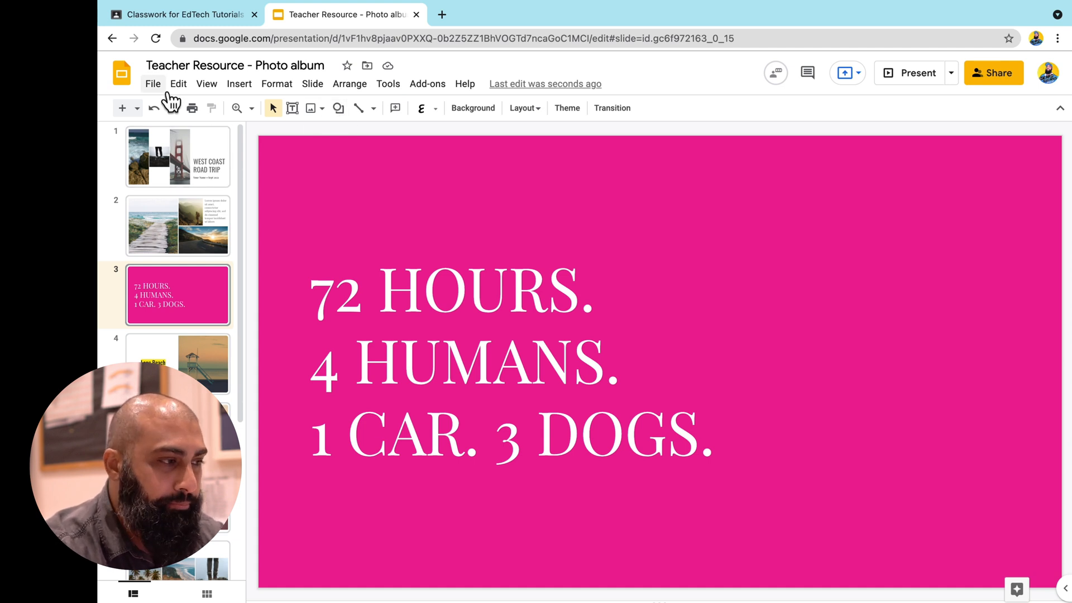
mouse_move(183, 236)
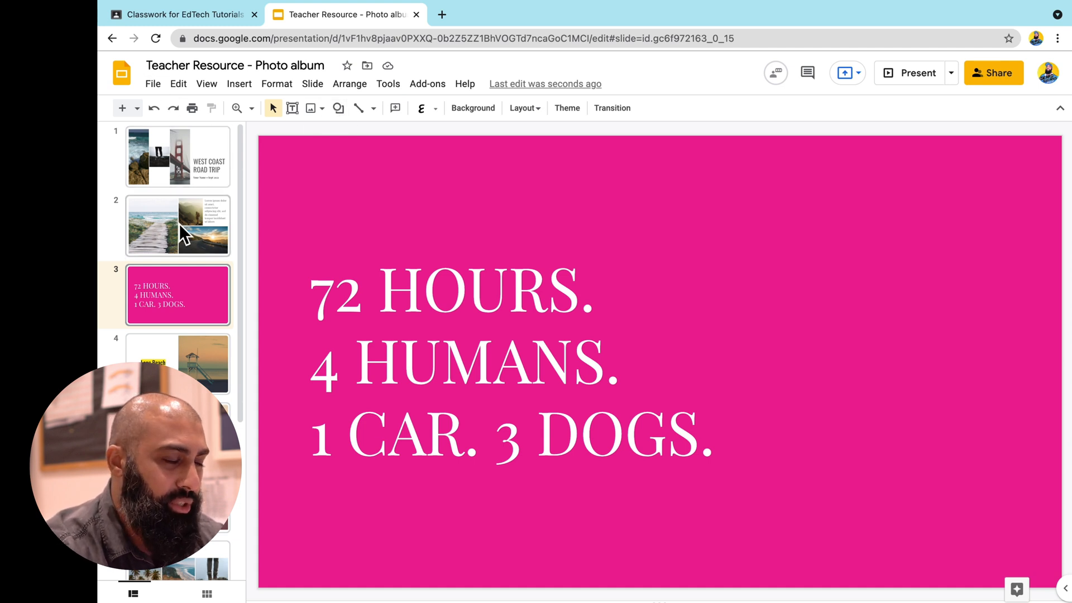
mouse_move(197, 169)
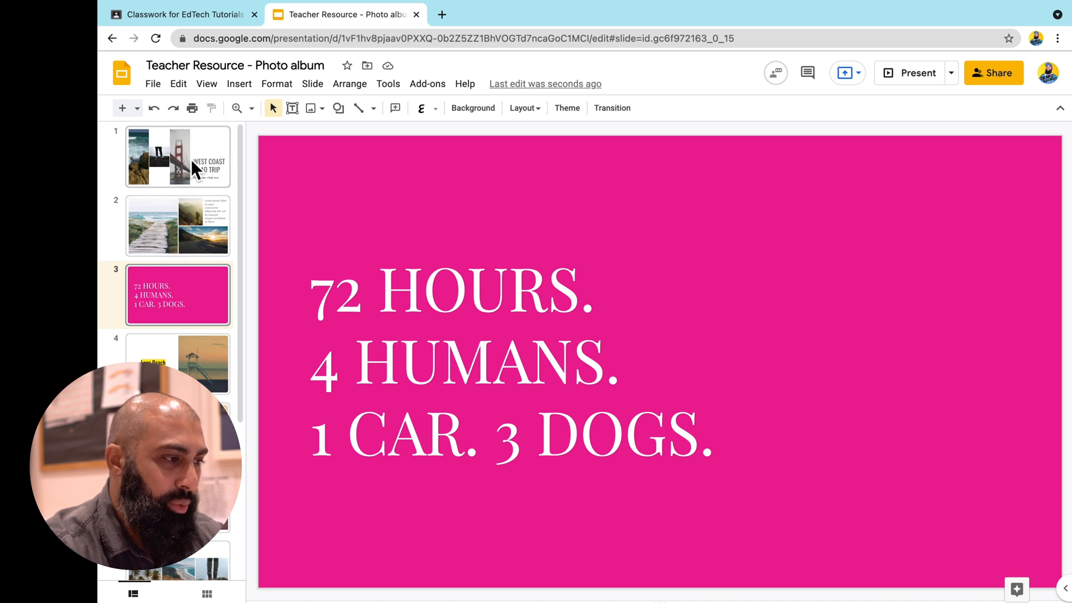
Copy the title slide into a new presentation named 'Student Copy - Photo album'.
click(178, 155)
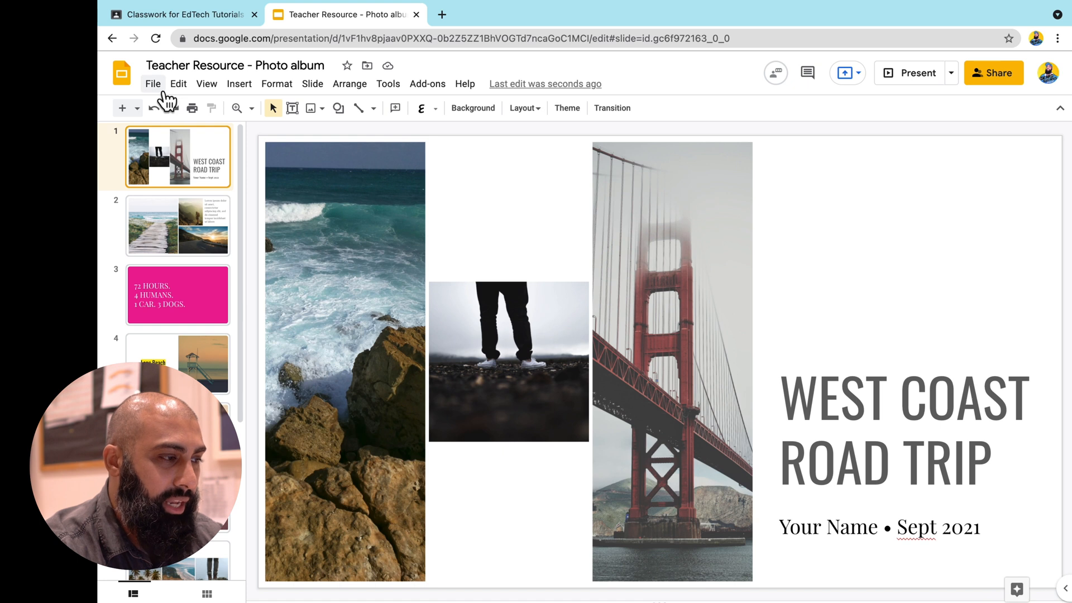
click(153, 83)
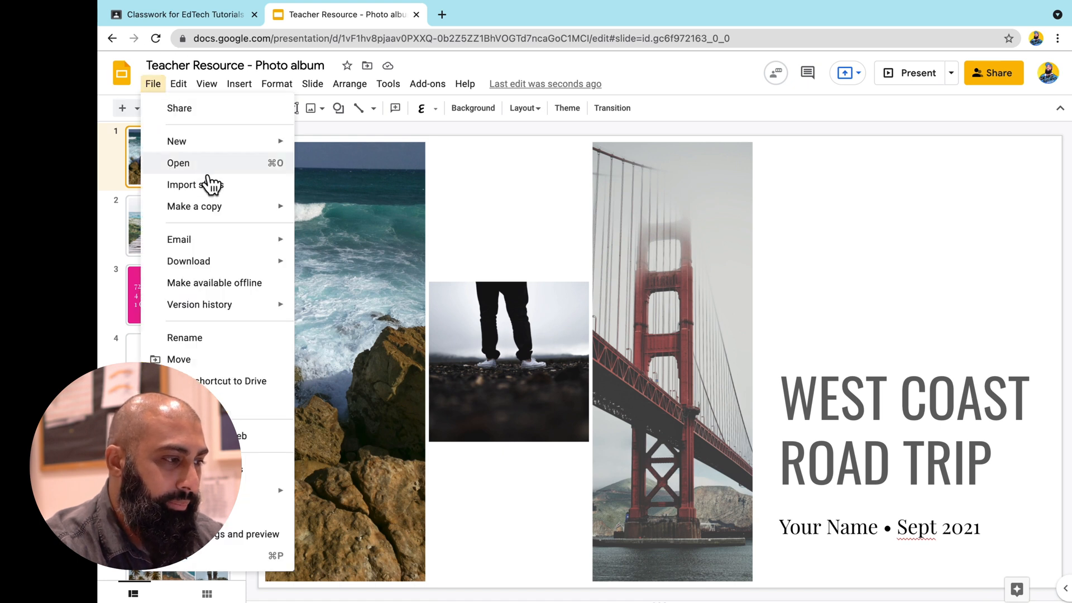
mouse_move(194, 206)
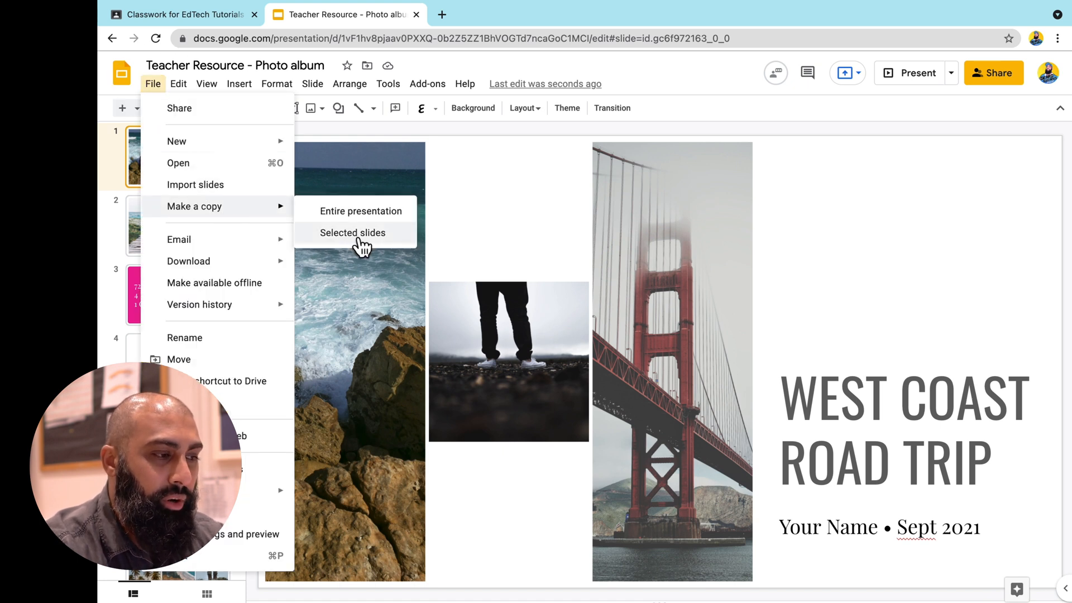
click(353, 233)
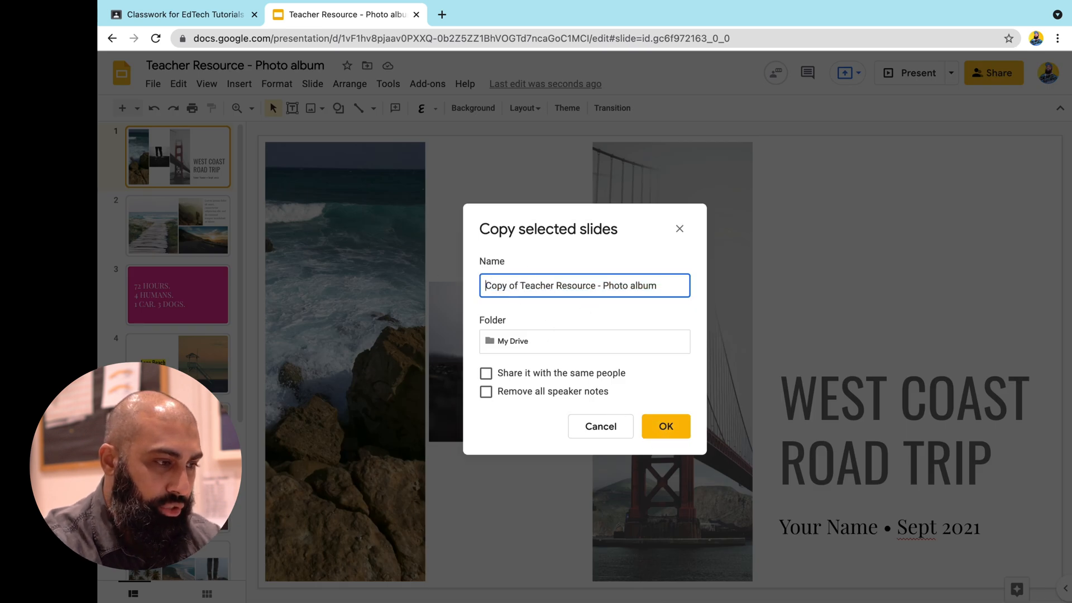
text(Student)
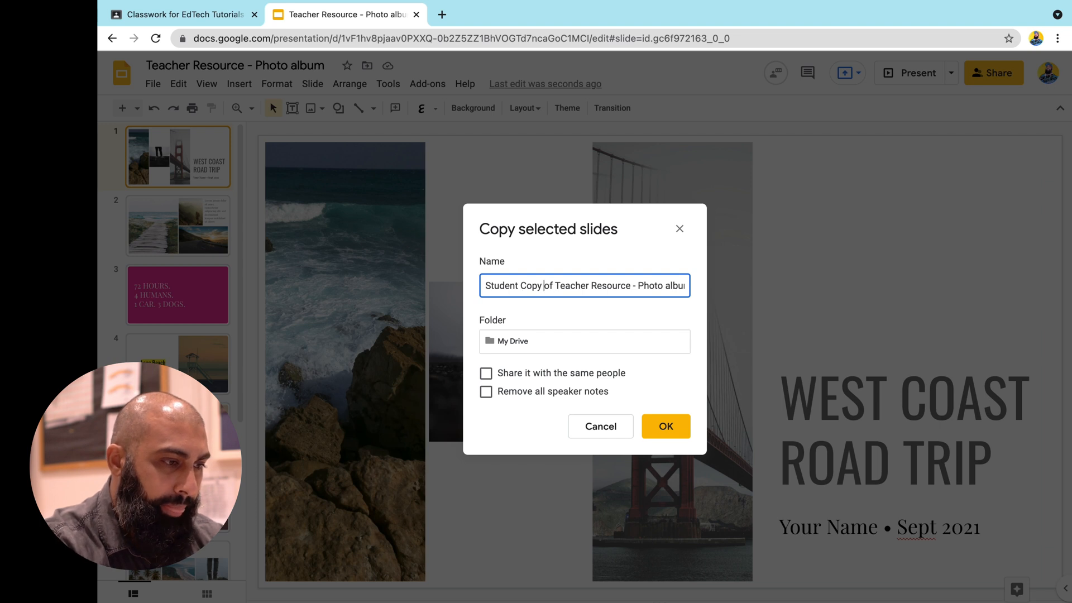
text(Student Copy - Photo album)
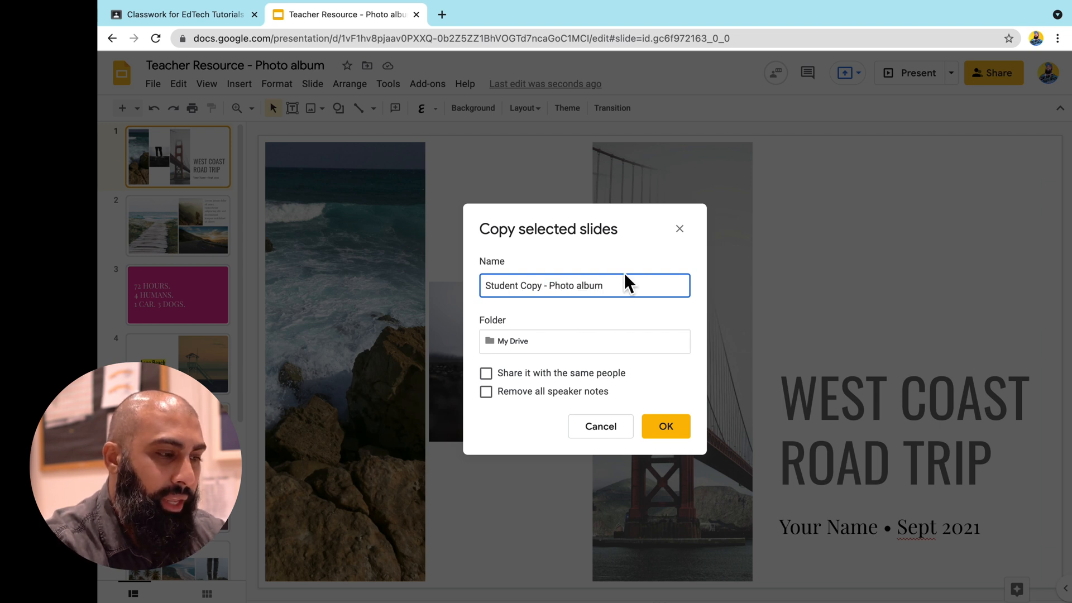
click(665, 426)
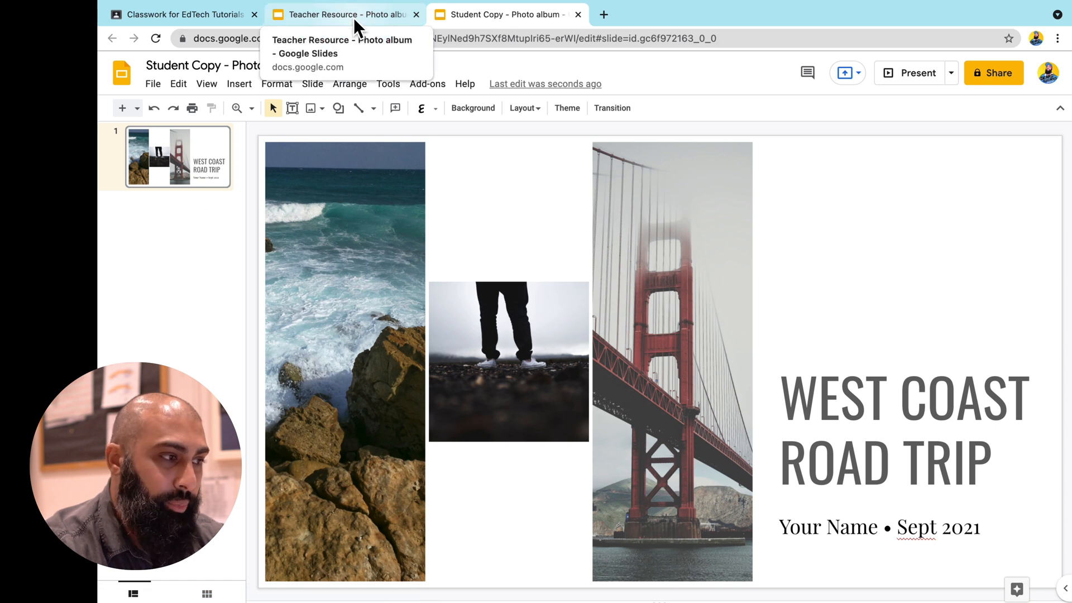
Select and copy Teacher Resource slides from slide 2 onward, then return to Student Copy.
click(341, 14)
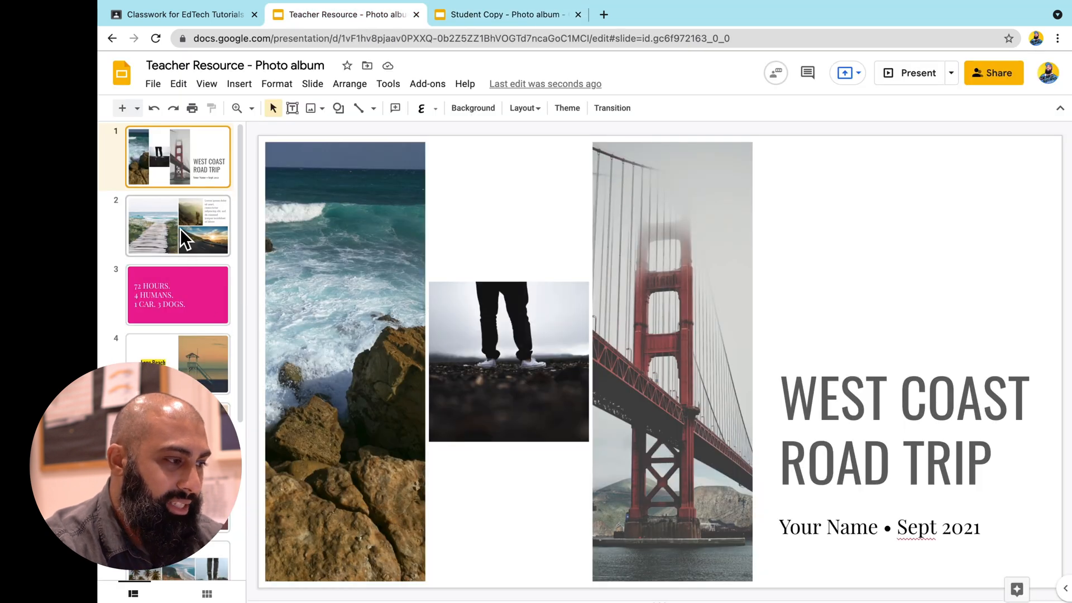
click(178, 295)
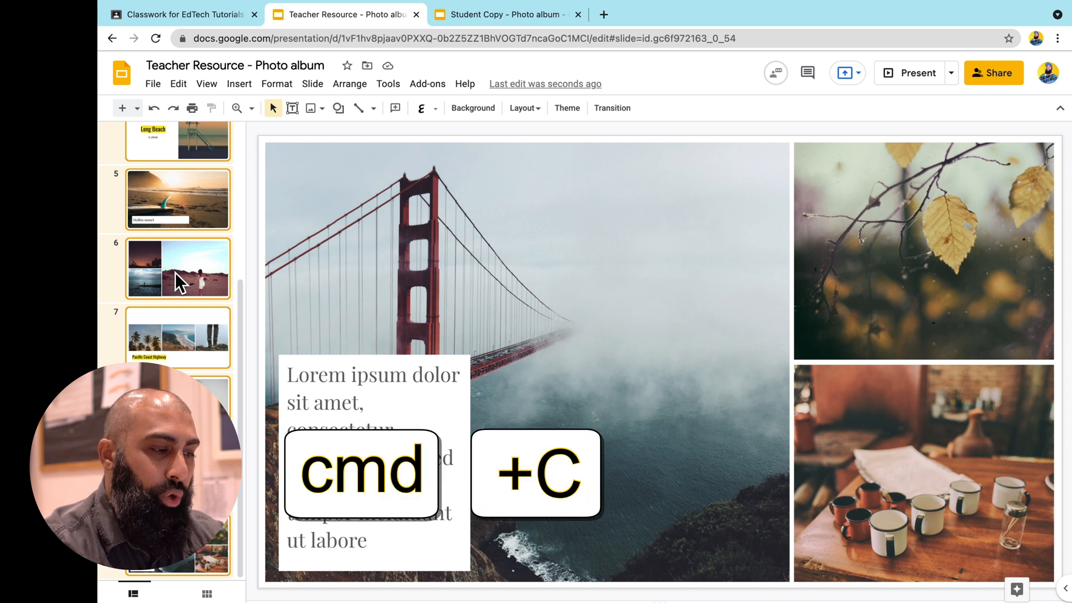
right_click(178, 267)
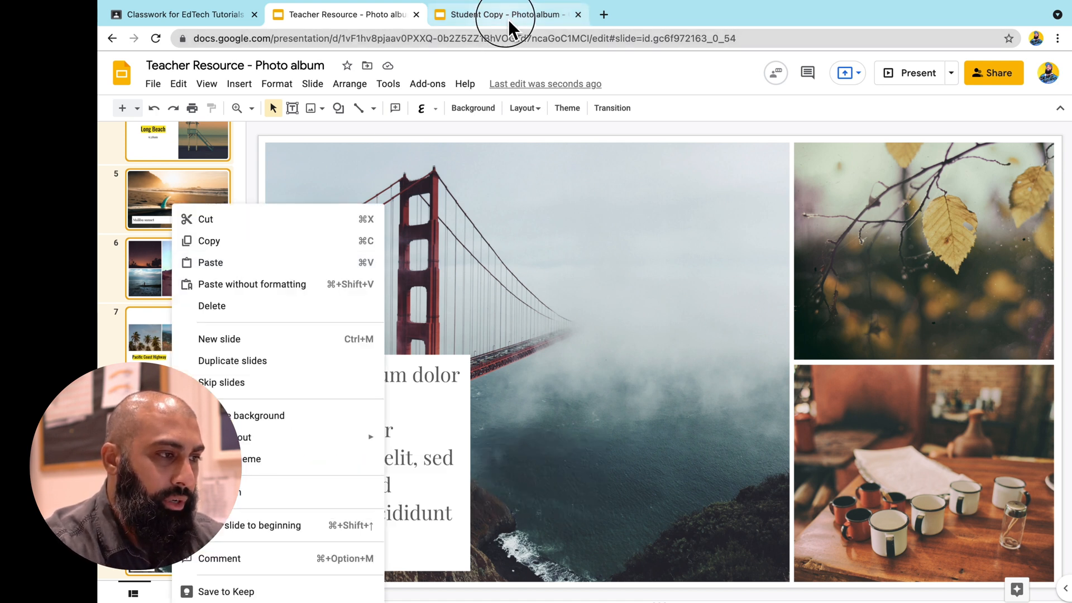
click(502, 15)
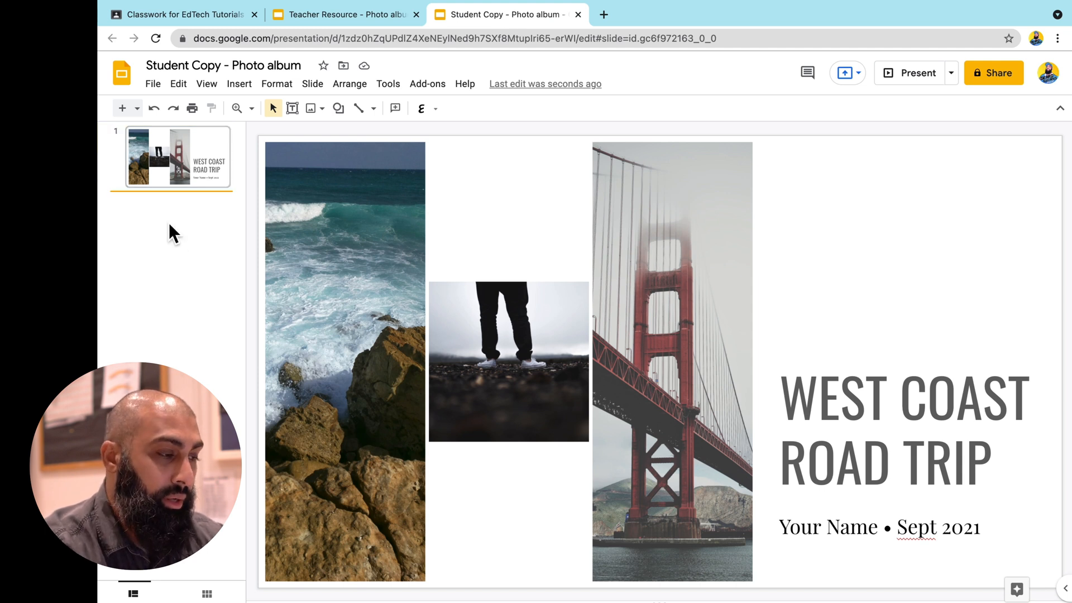
Paste the copied slides into Student Copy, linked to the original presentation.
key(cmd+v)
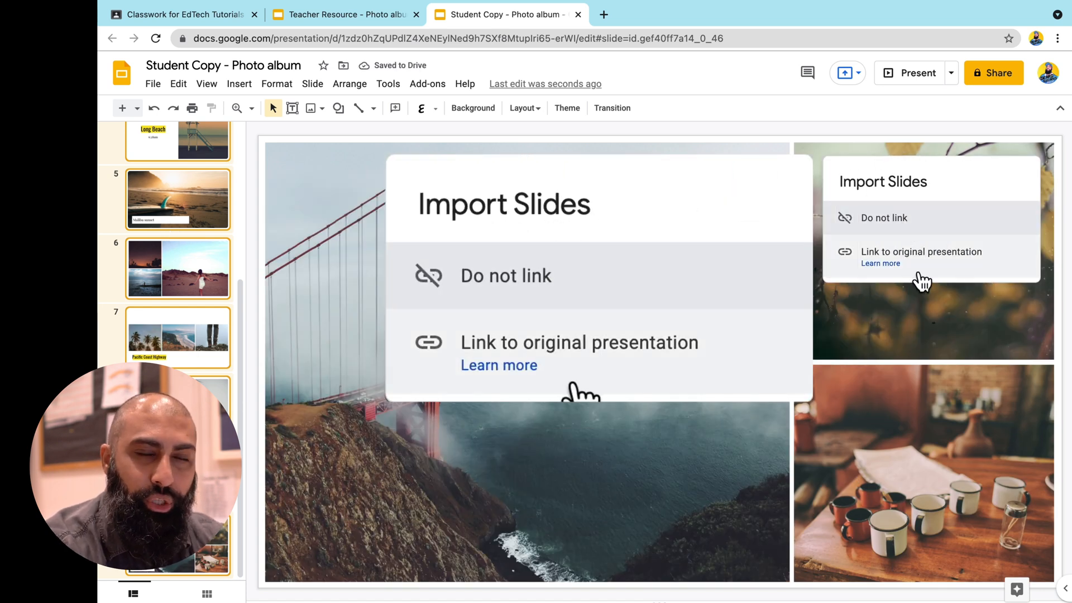
mouse_move(656, 377)
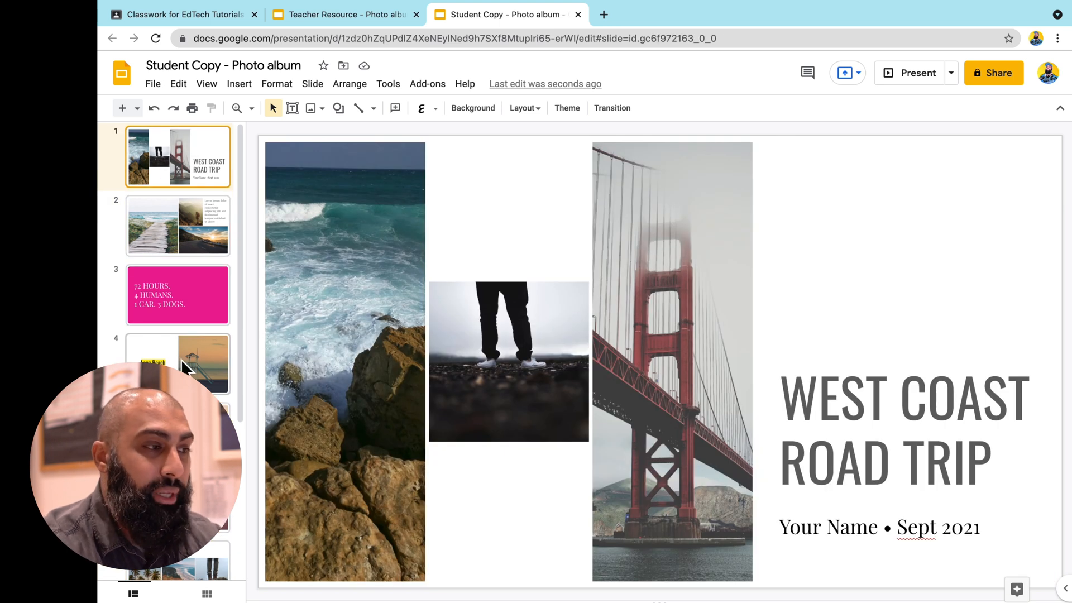
click(181, 14)
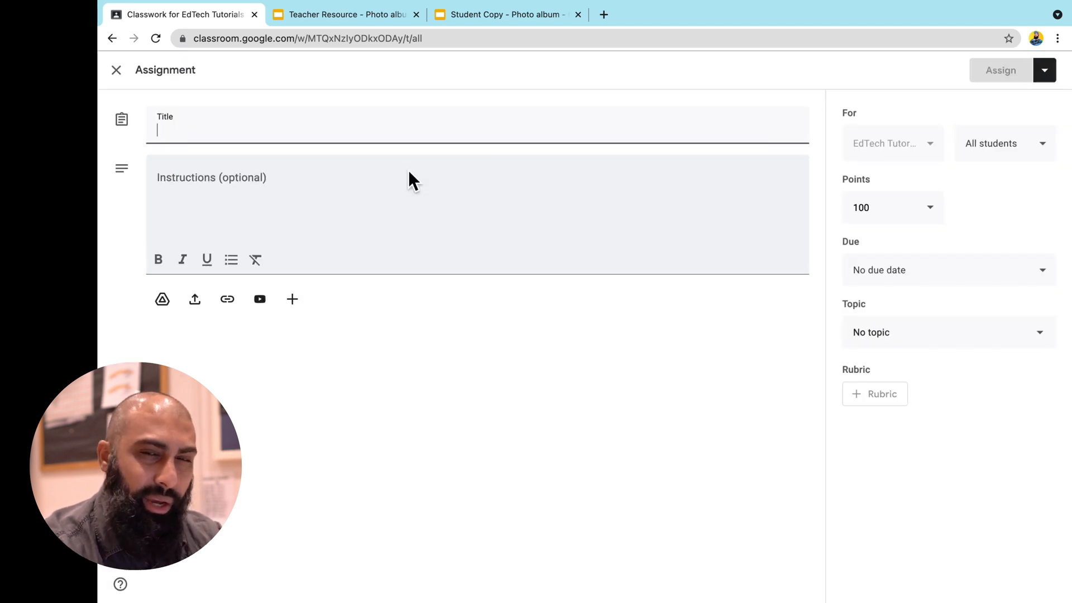
Title the assignment 'Photo Album Project' with instructions 'Please follow the narrative on slide 3'.
text(Photo Album Project)
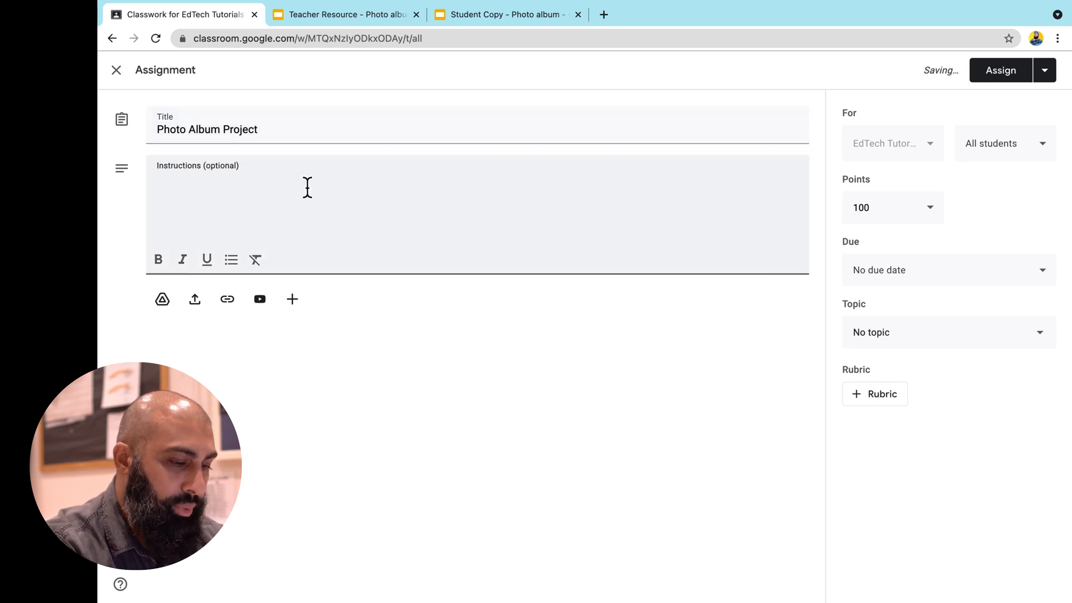
text(Please follow t)
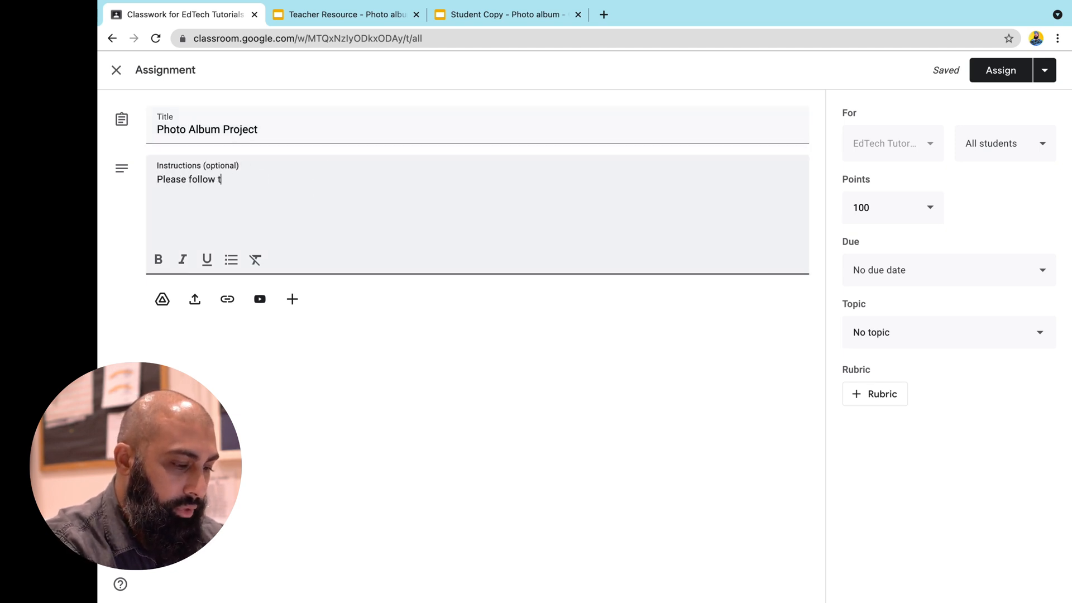
text(he narrative on s)
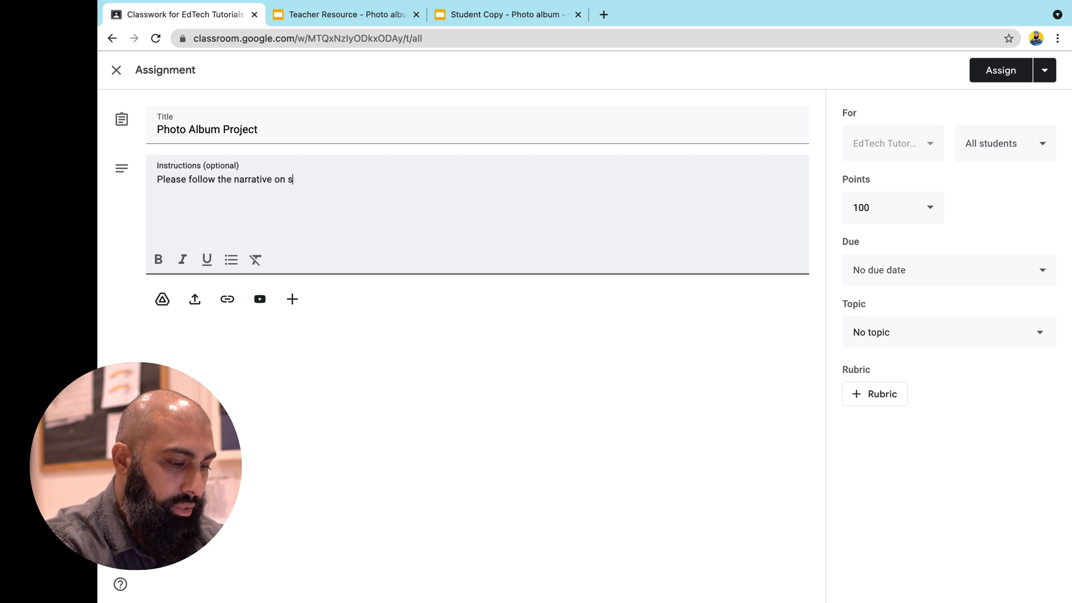
text(slide 3)
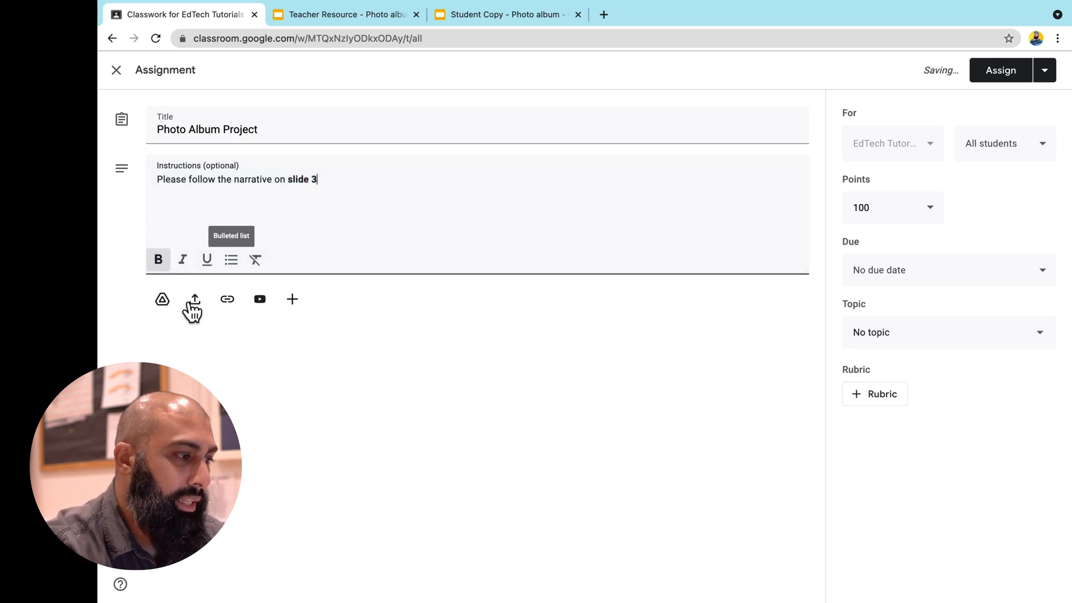
Attach 'Student Copy - Photo album' from Drive, set to make a copy for each student.
click(162, 299)
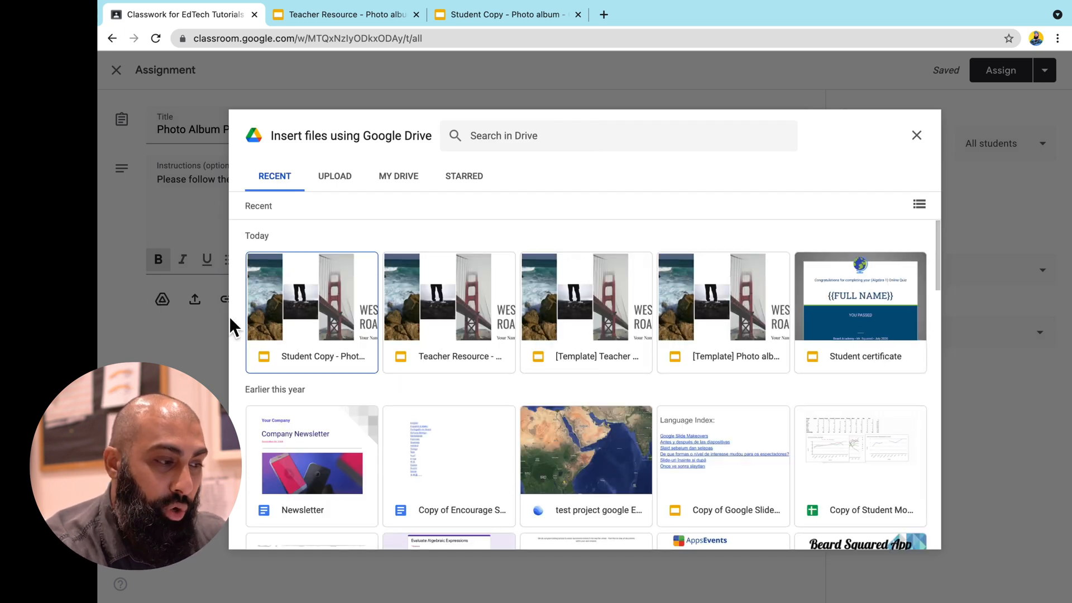
click(311, 296)
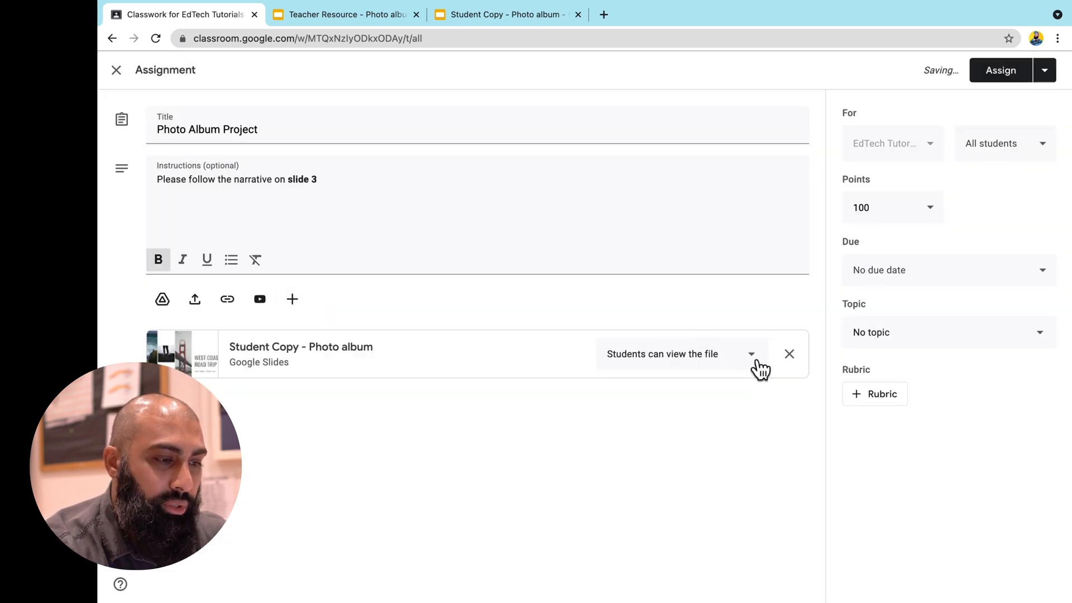
click(680, 353)
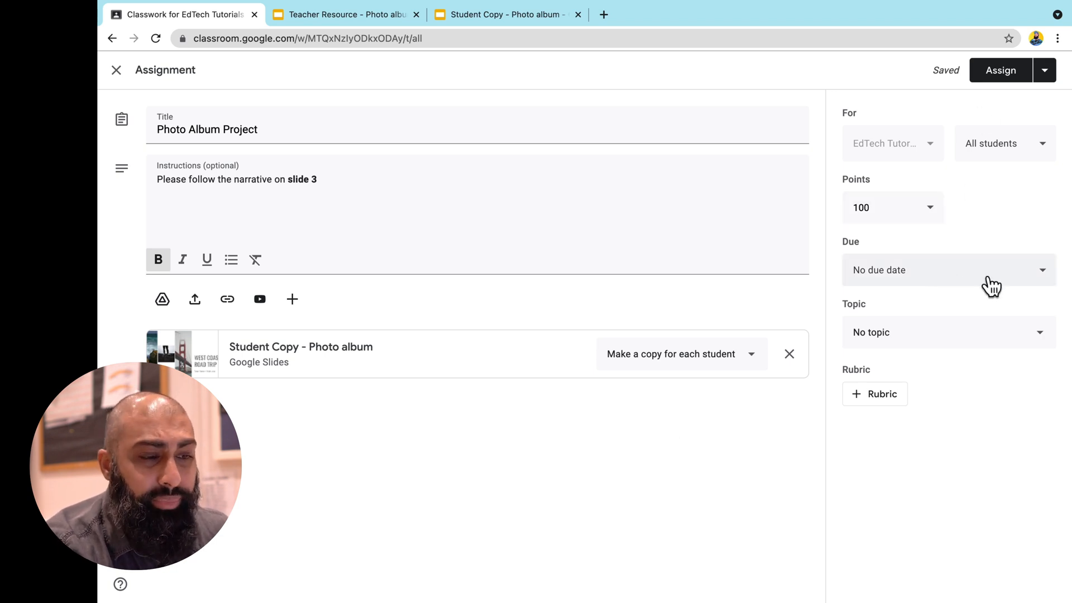
Set due Mon 20 Sept at 13:40 and 35 points, then assign to all students.
click(947, 269)
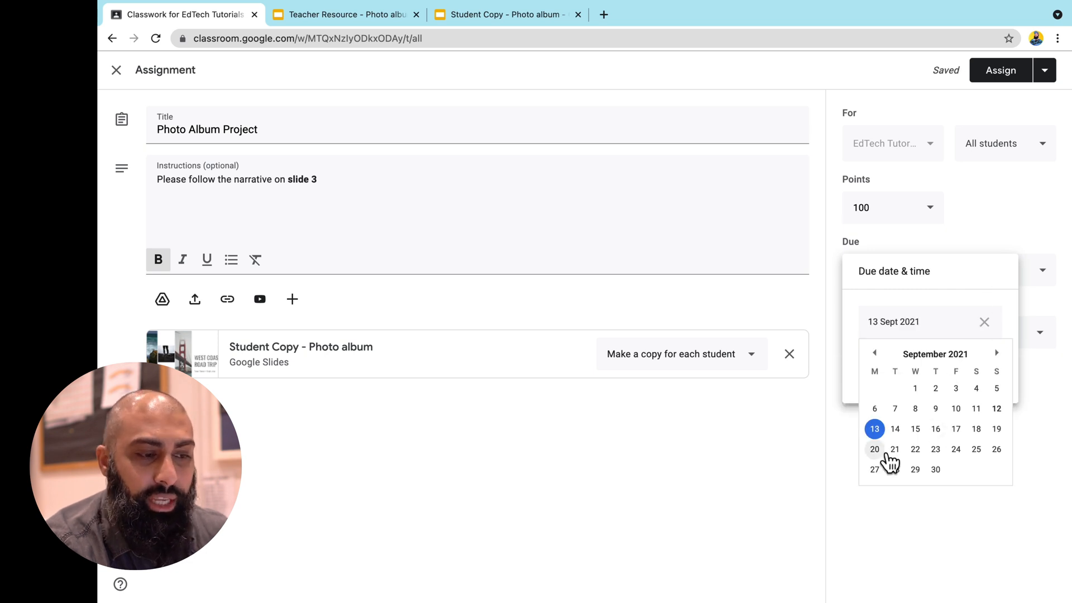
click(874, 448)
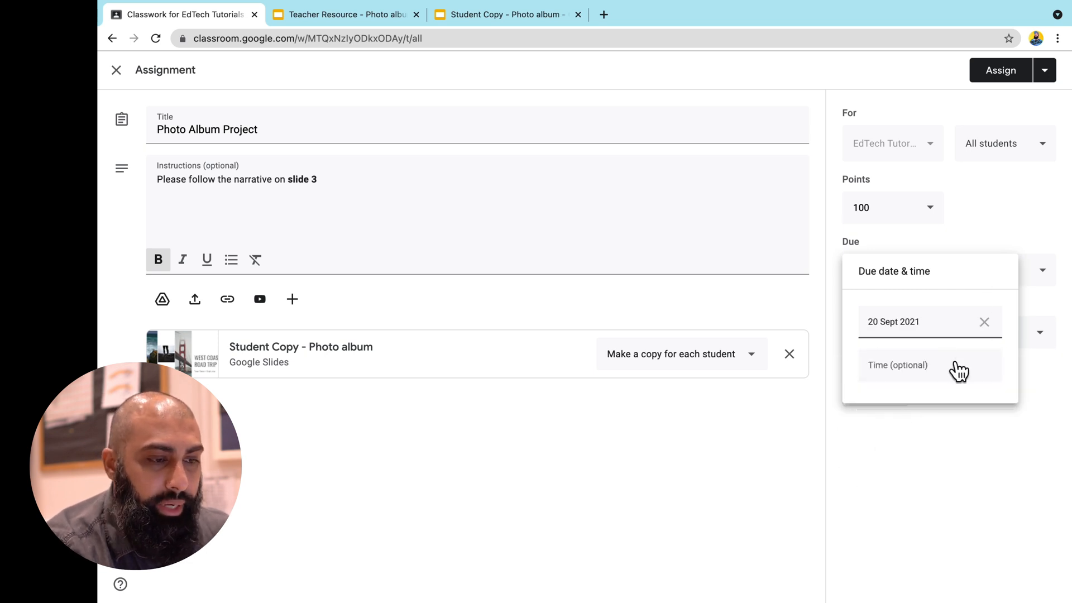
click(923, 365)
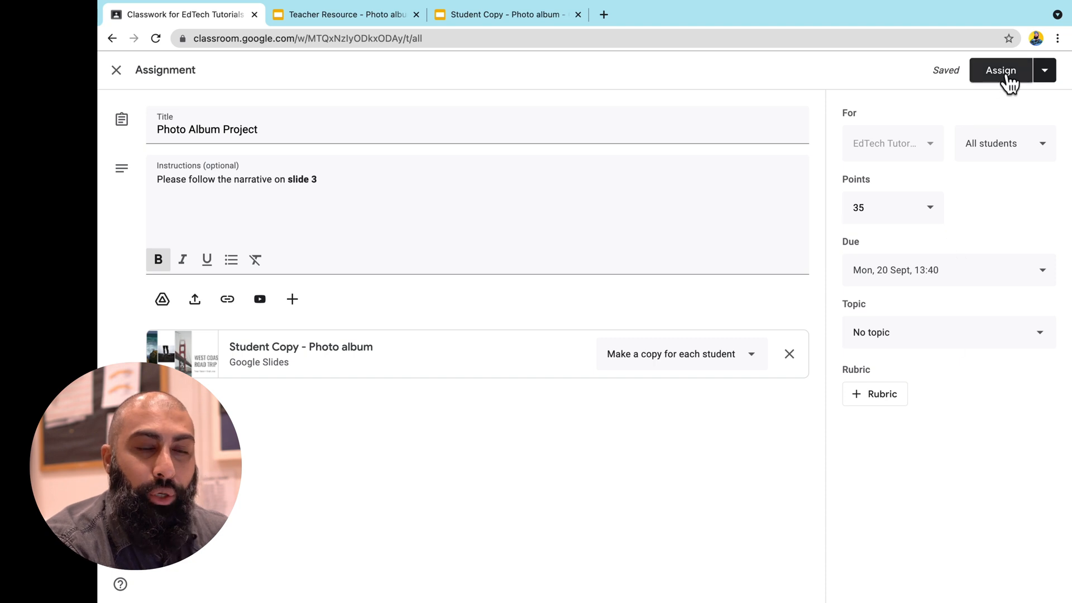
click(1000, 70)
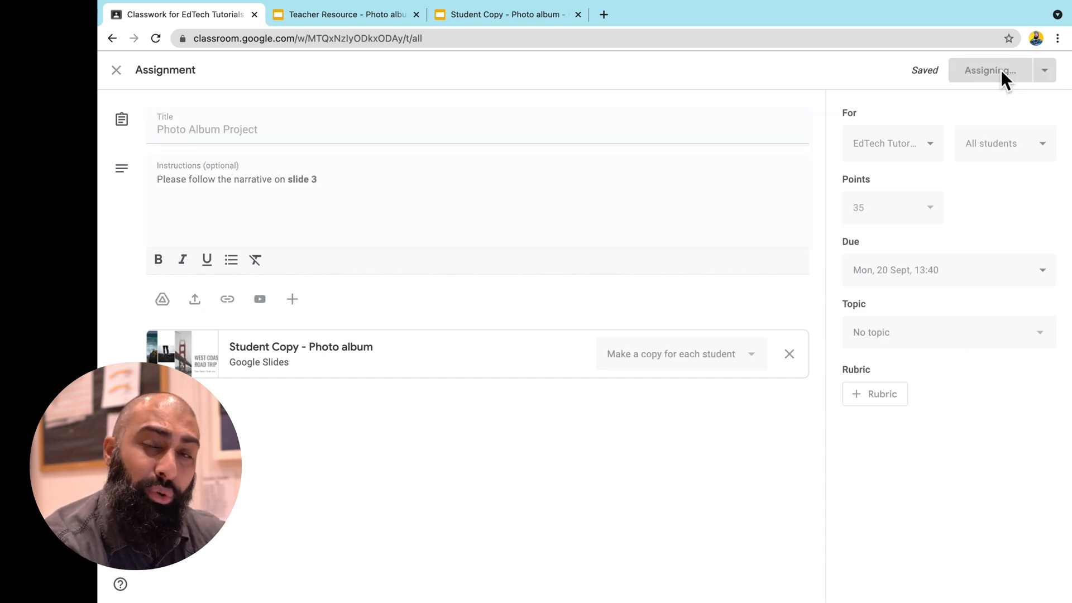
Expand the posted Photo Album Project assignment and open the student's slides copy.
click(988, 70)
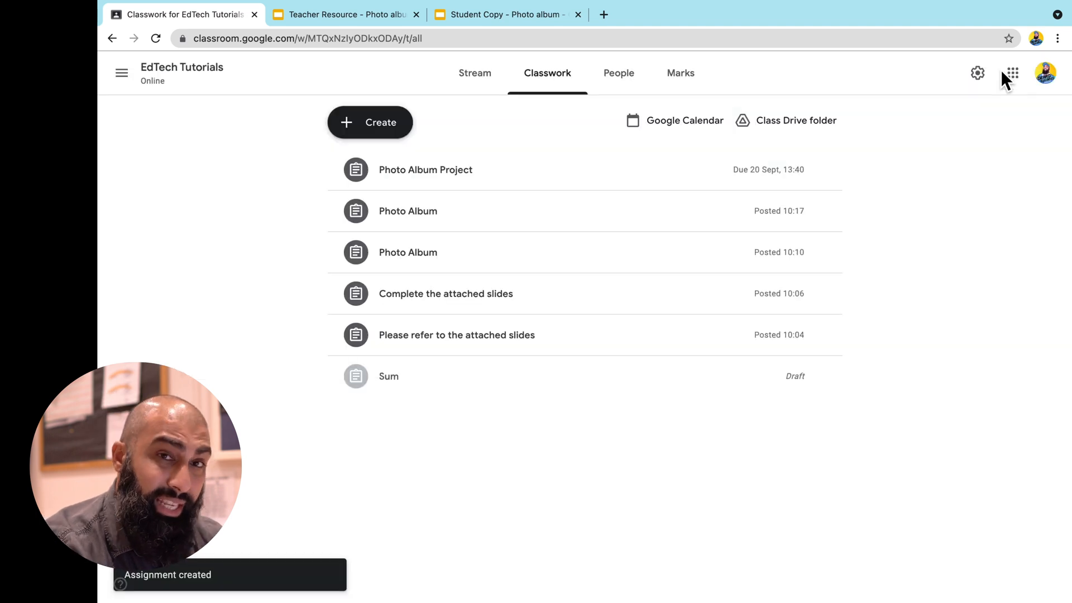
mouse_move(383, 85)
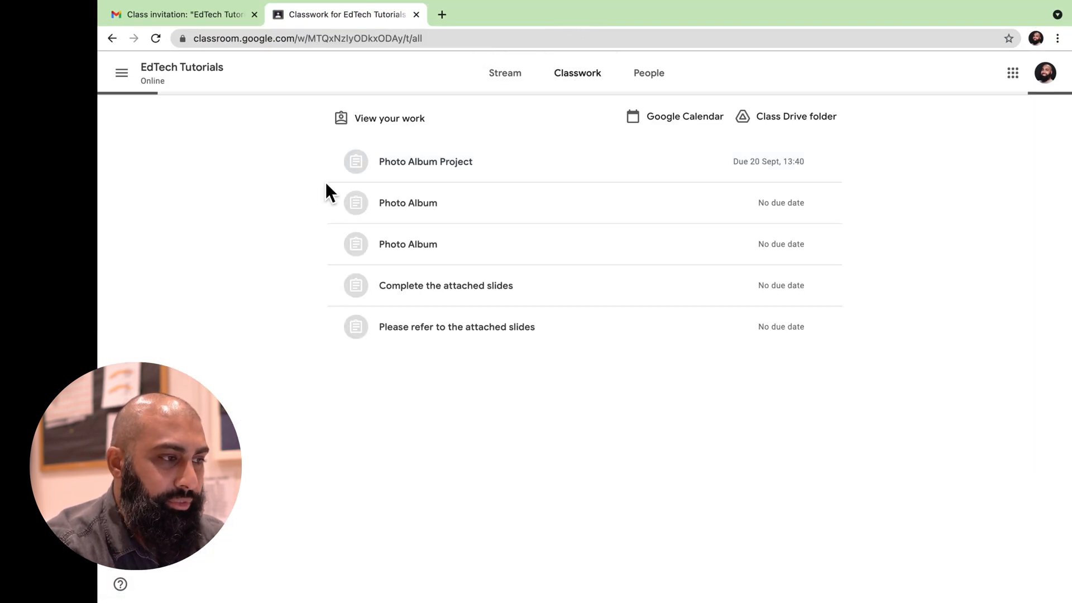
click(425, 161)
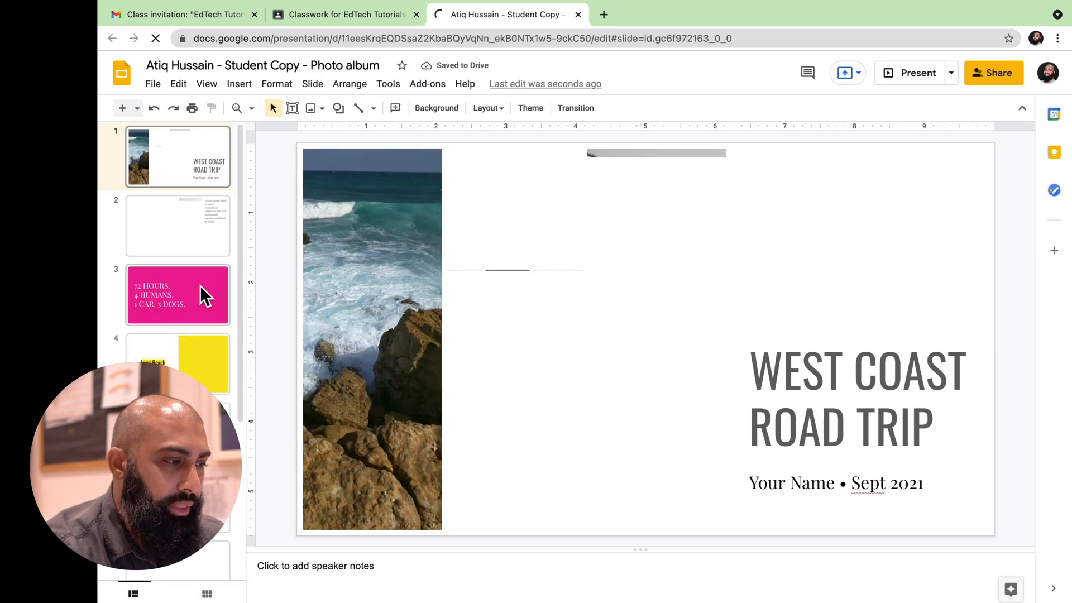
Show slide 3 ('72 hours. 4 humans. 1 car. 3 dogs.') in the student's copy.
click(177, 295)
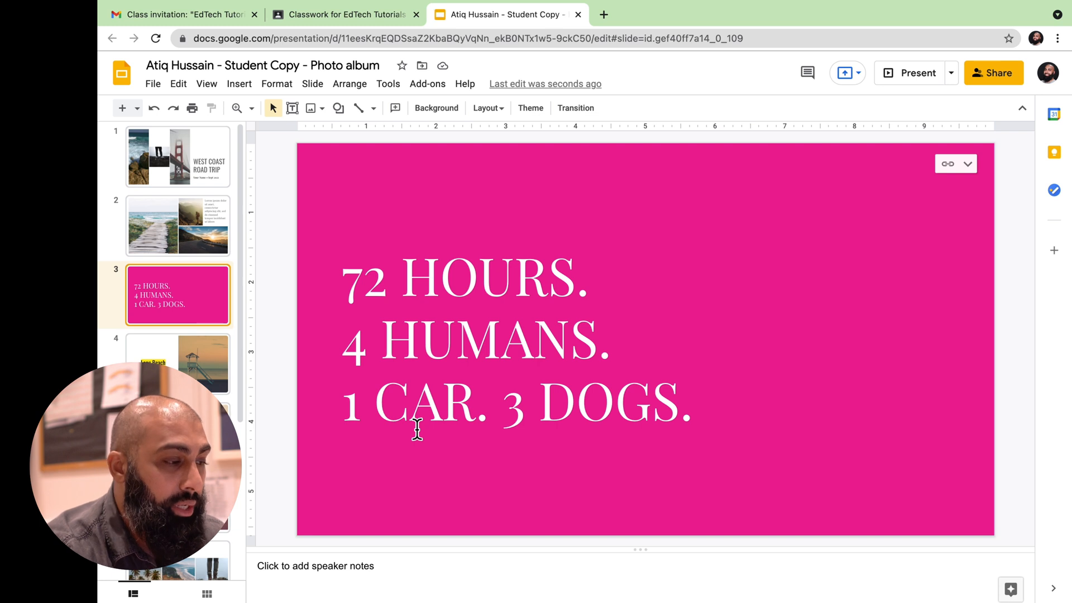
mouse_move(948, 195)
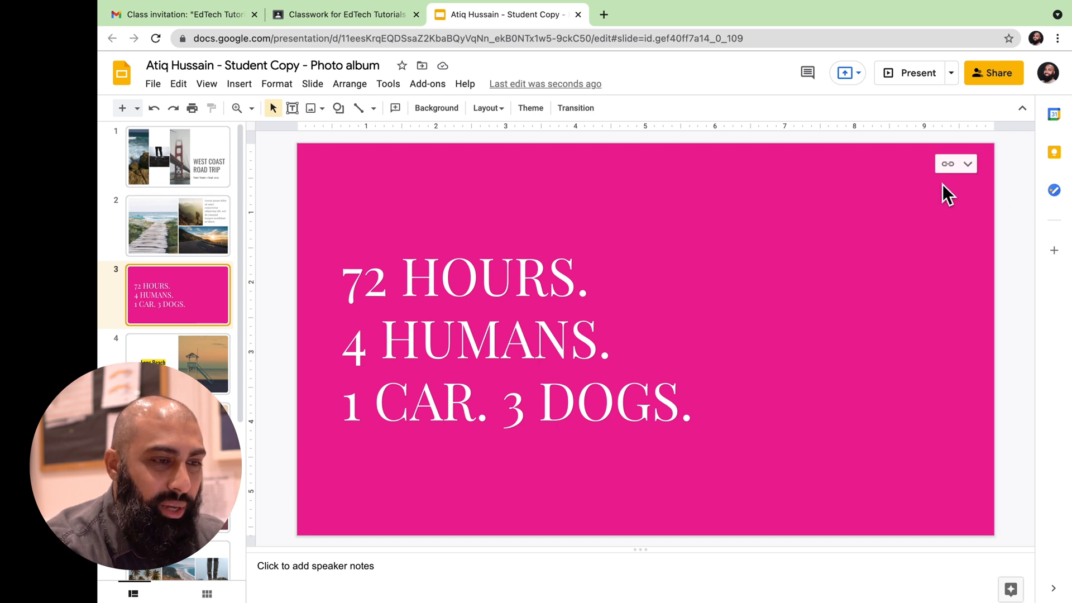
mouse_move(960, 166)
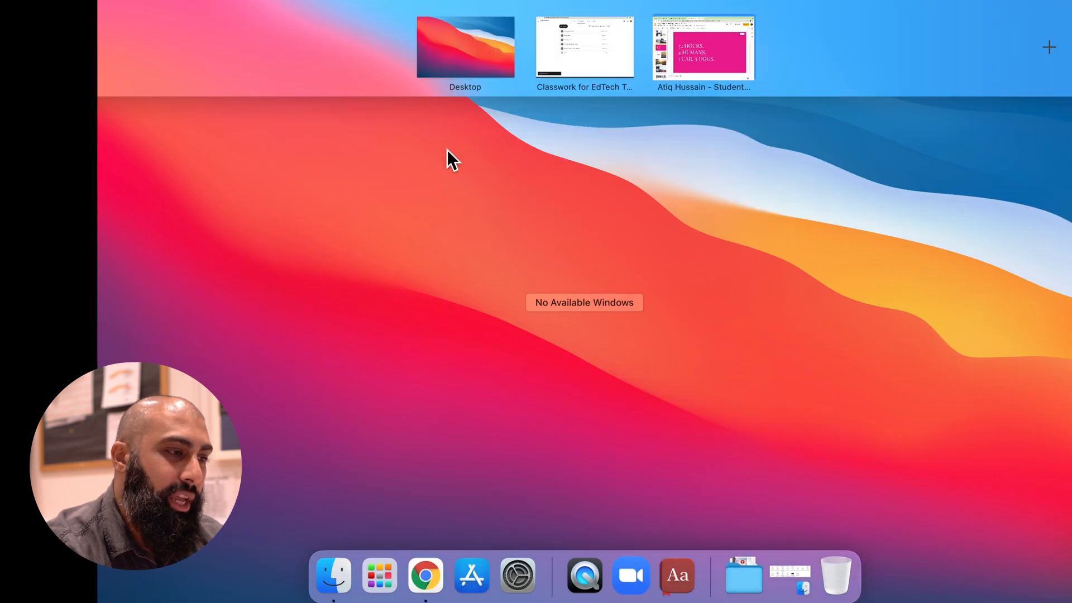
Edit Teacher Resource slide 3 to read '24 hours. 2 humans. 1 pet.'.
click(584, 46)
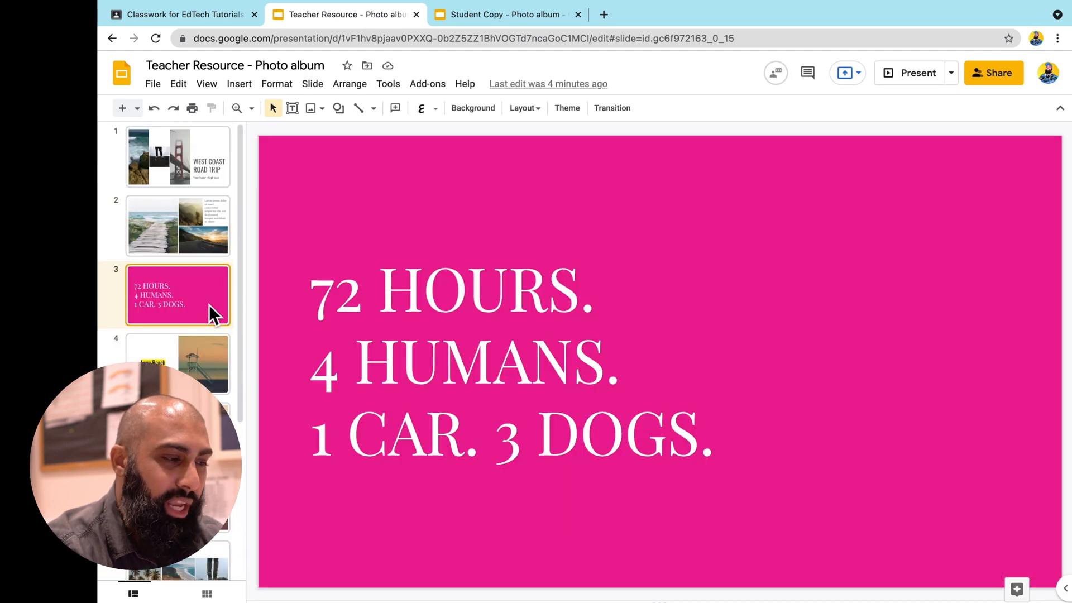
click(366, 297)
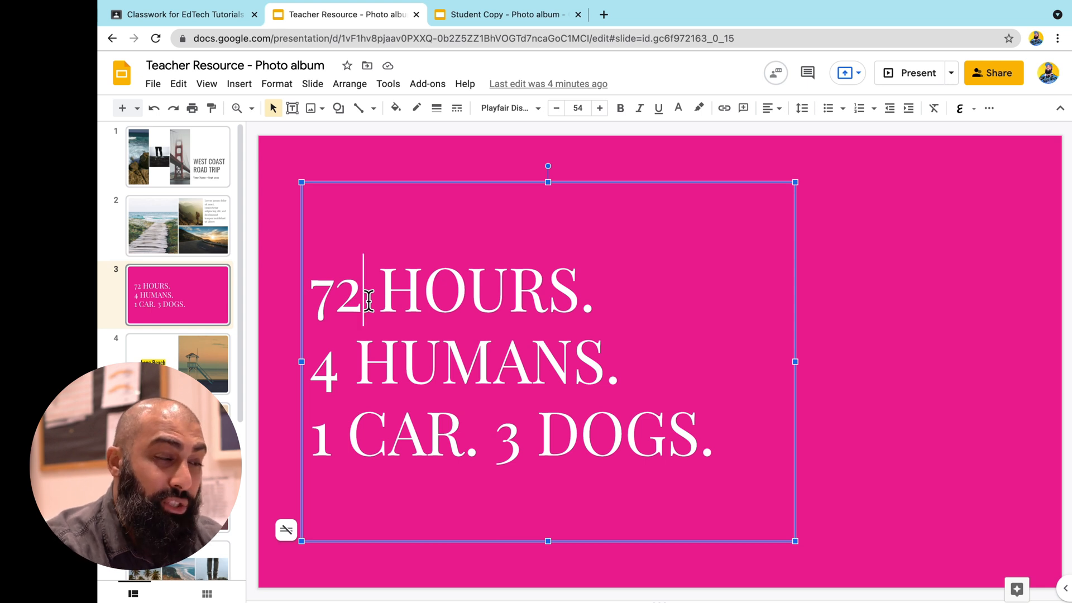
key(Backspace)
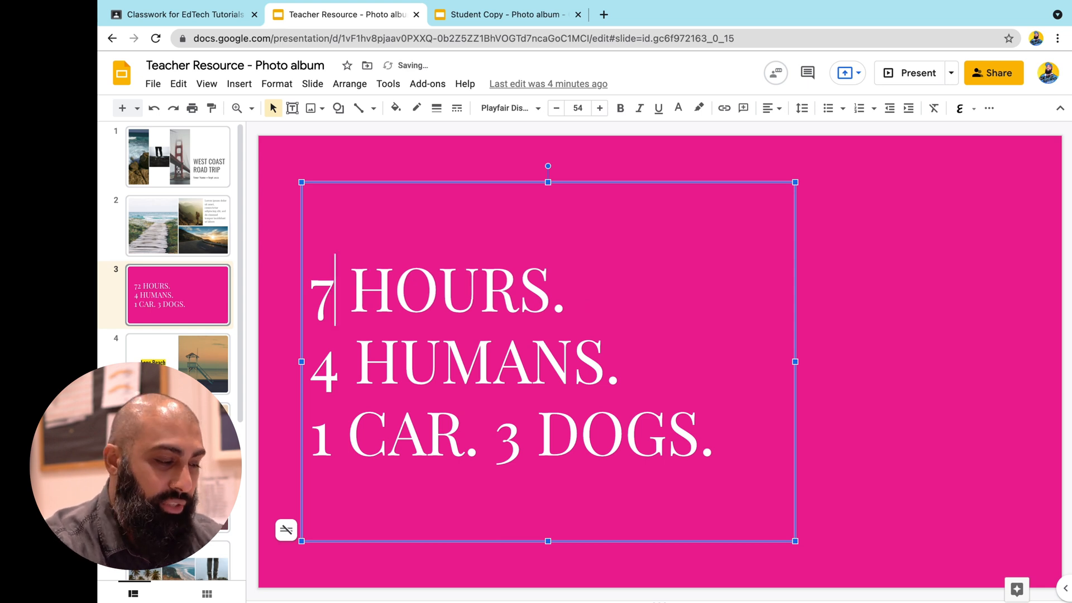
text(24)
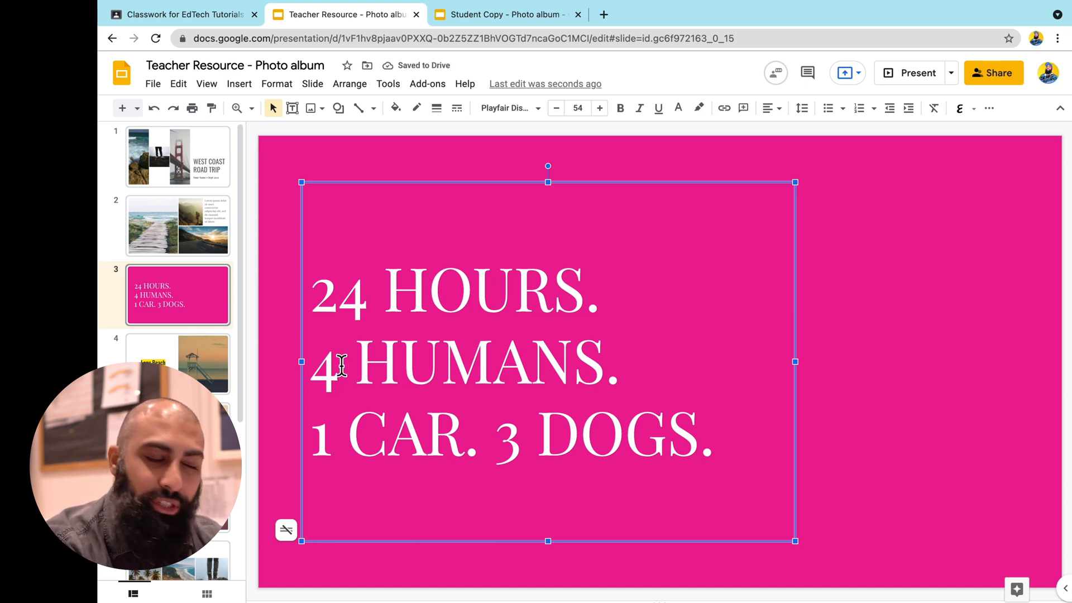
text(2)
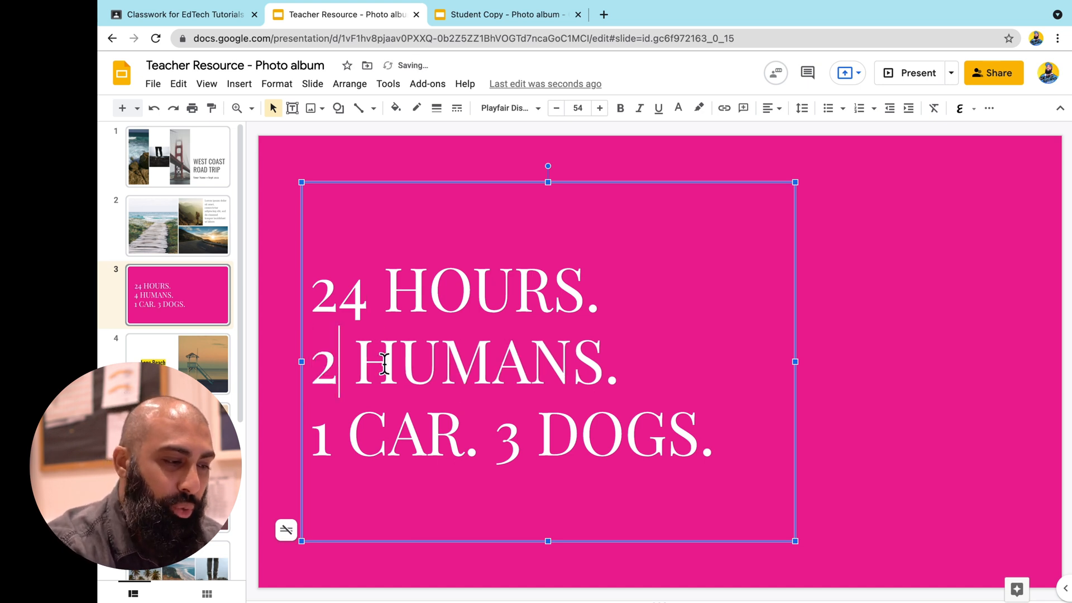
text(1 pet.)
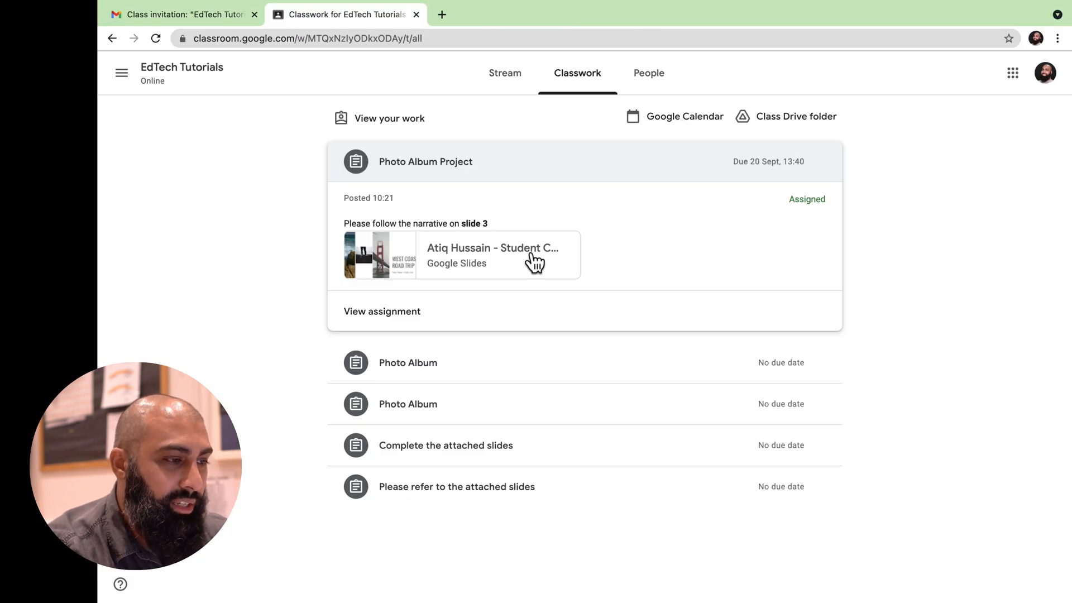
Open the student's copy of the slides and select linked slide 3.
click(498, 254)
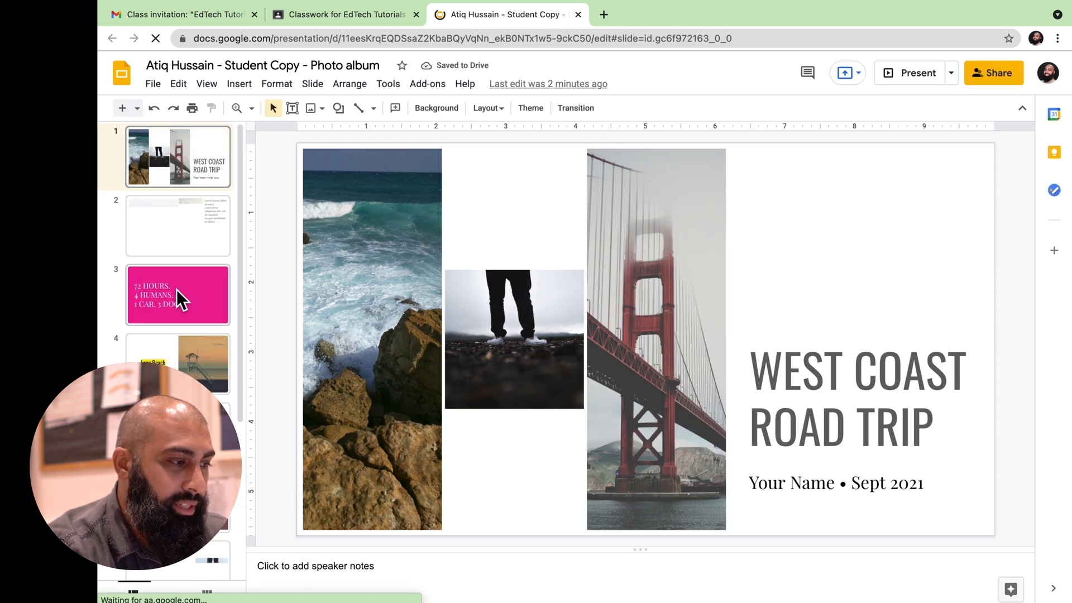
click(178, 295)
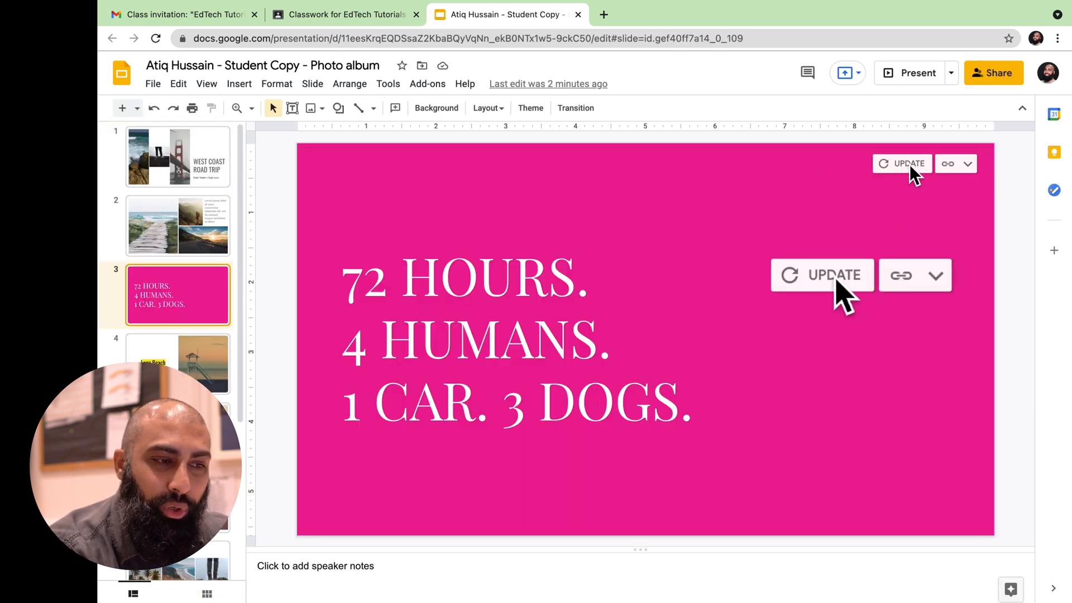
mouse_move(821, 275)
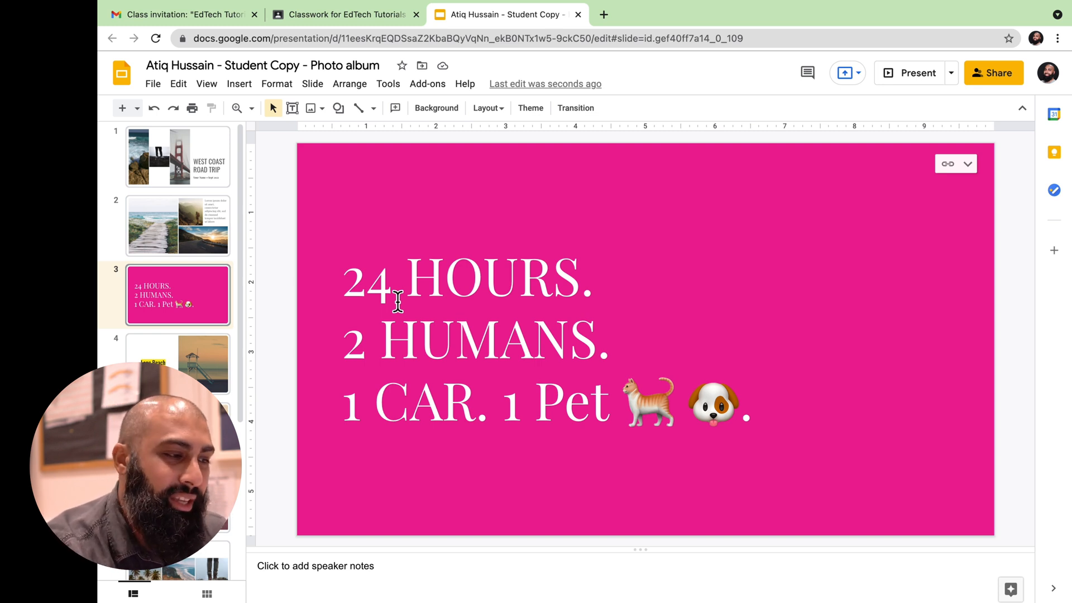
mouse_move(485, 357)
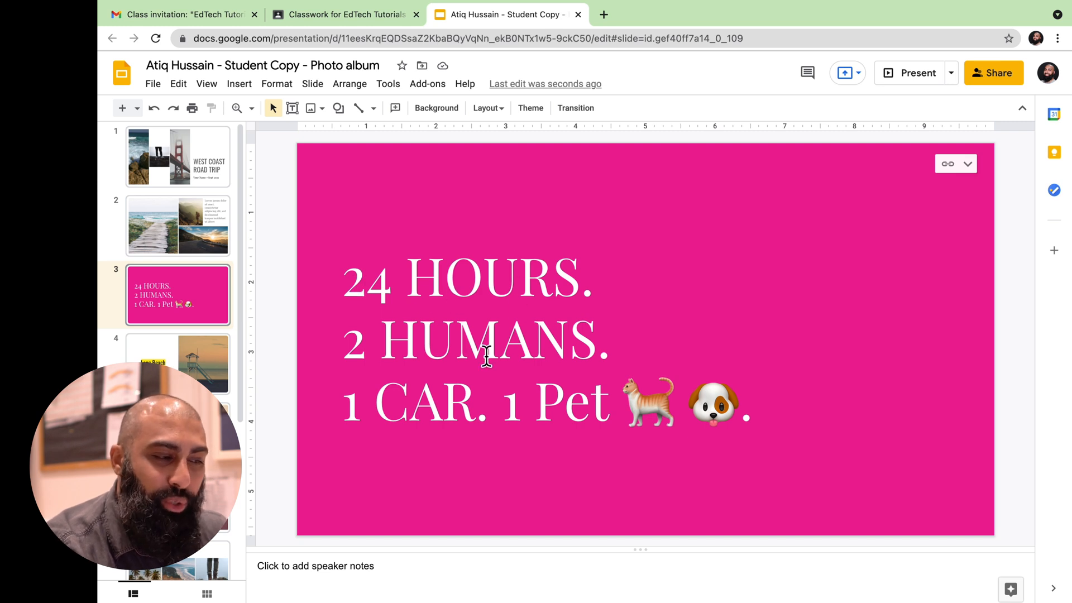